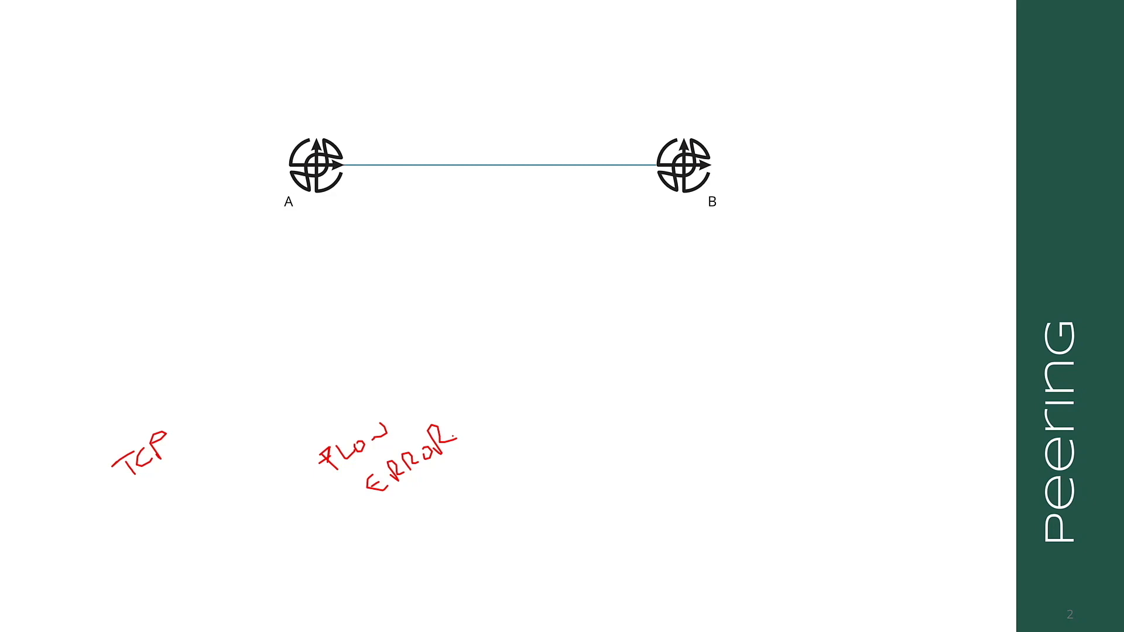
Handwrite OVERLAY in red ink to the right of the FLOW ERROR annotation.
{"action": "type", "text": "OVERLAY"}
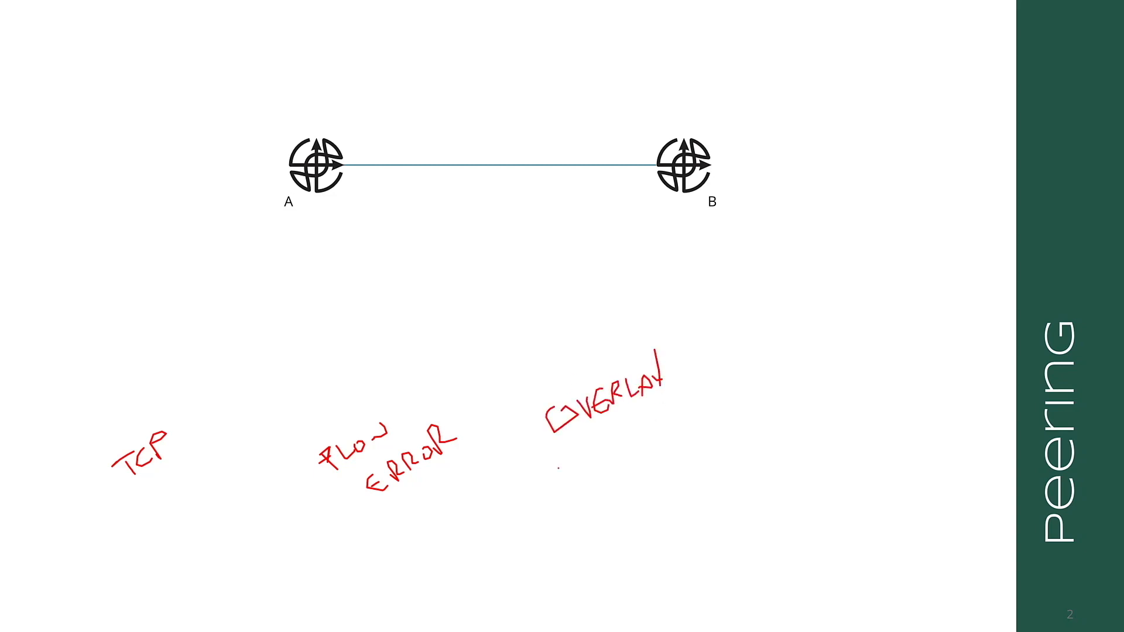
Draw a red ink underline beneath the handwritten word OVERLAY.
{"action": "left_click_drag", "start_coordinate": [560, 473], "coordinate": [685, 398]}
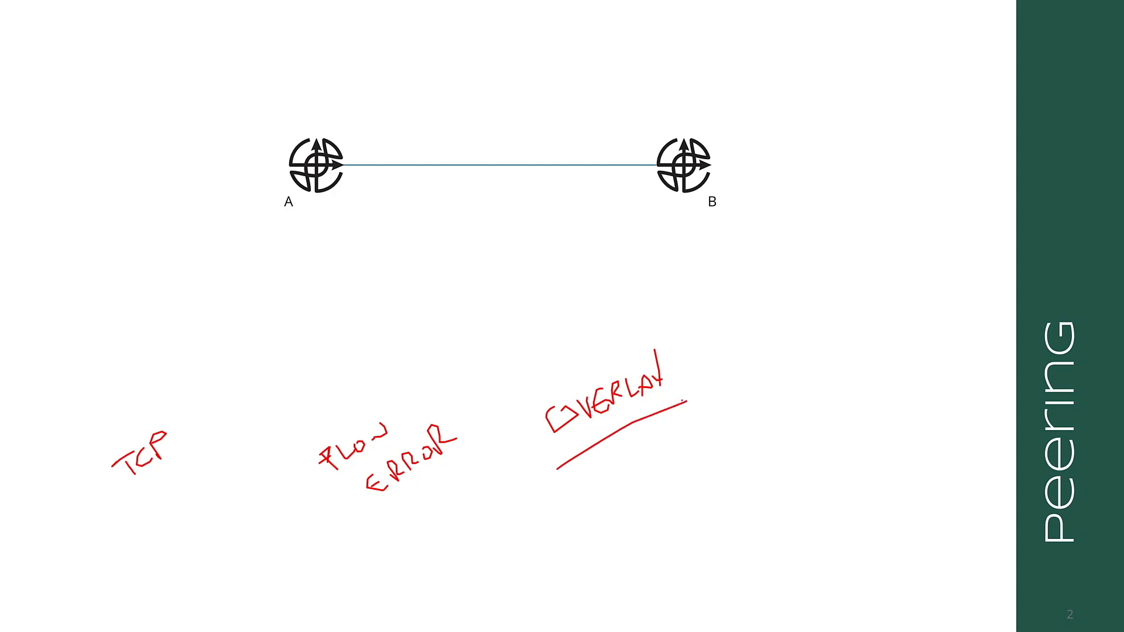